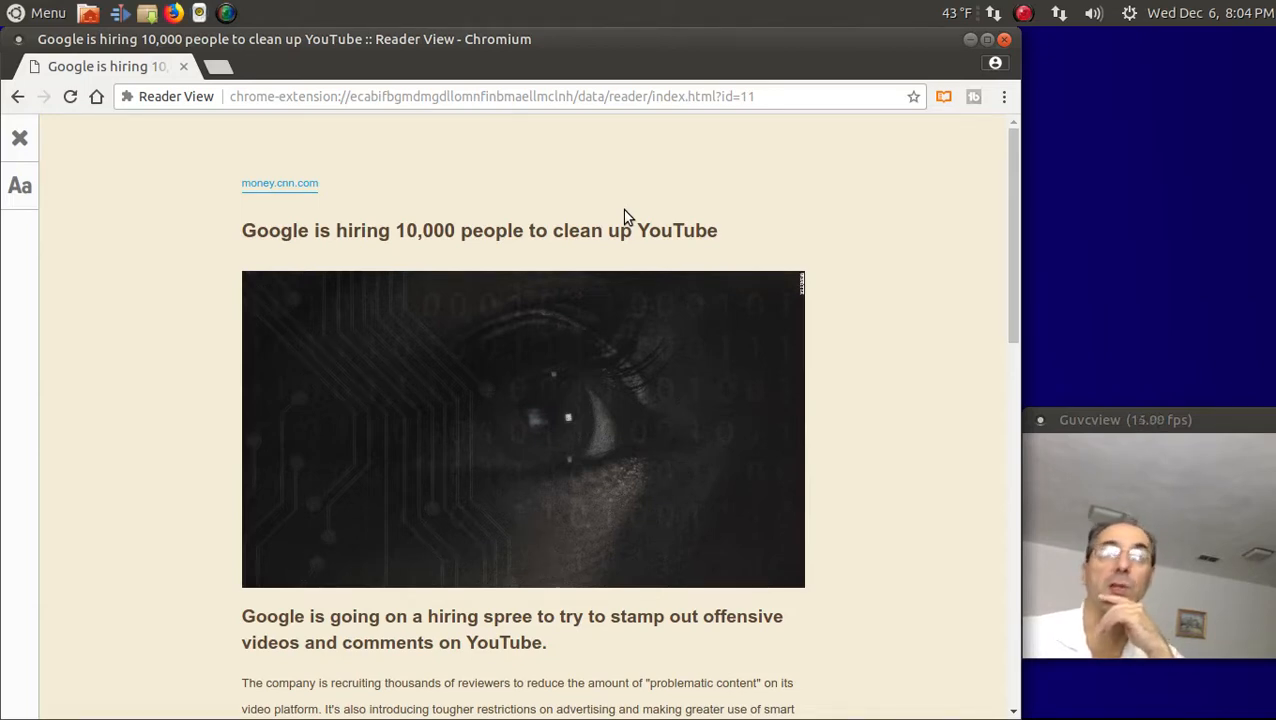
mouse_move(640, 280)
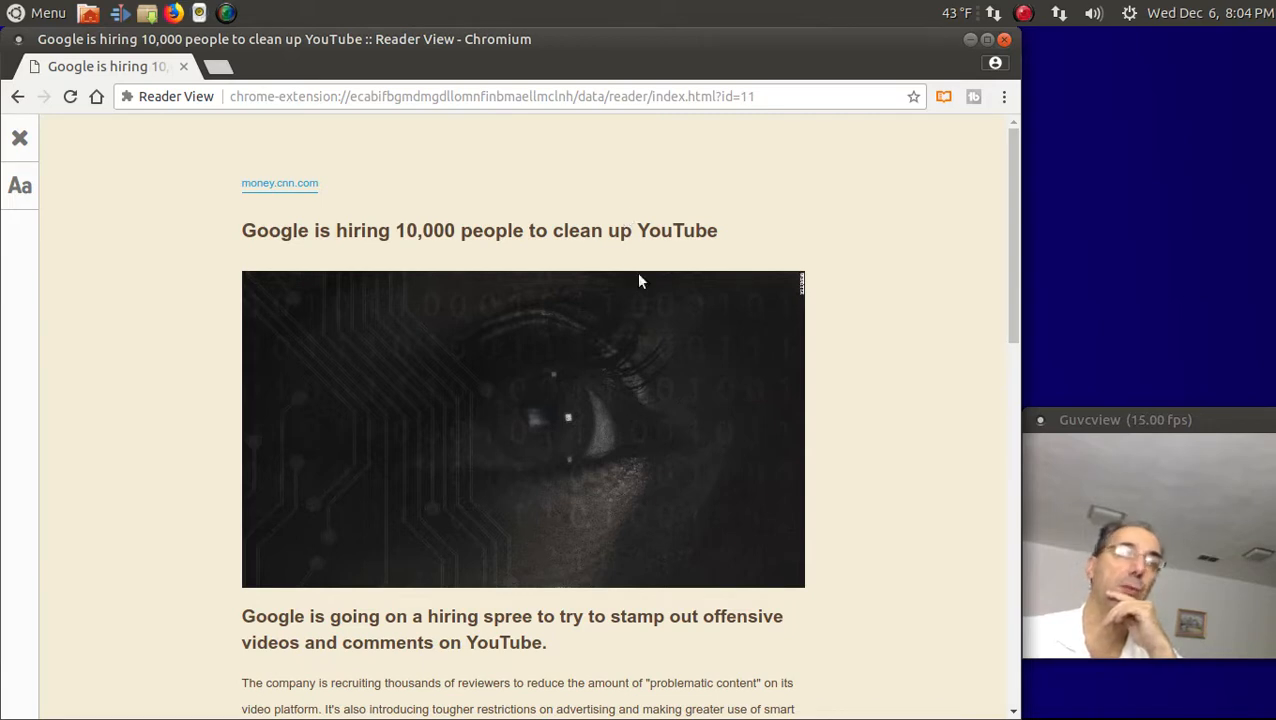
Step: Scroll through the rest of the YouTube cleanup article, then minimize the Chromium window
scroll("down", 3)
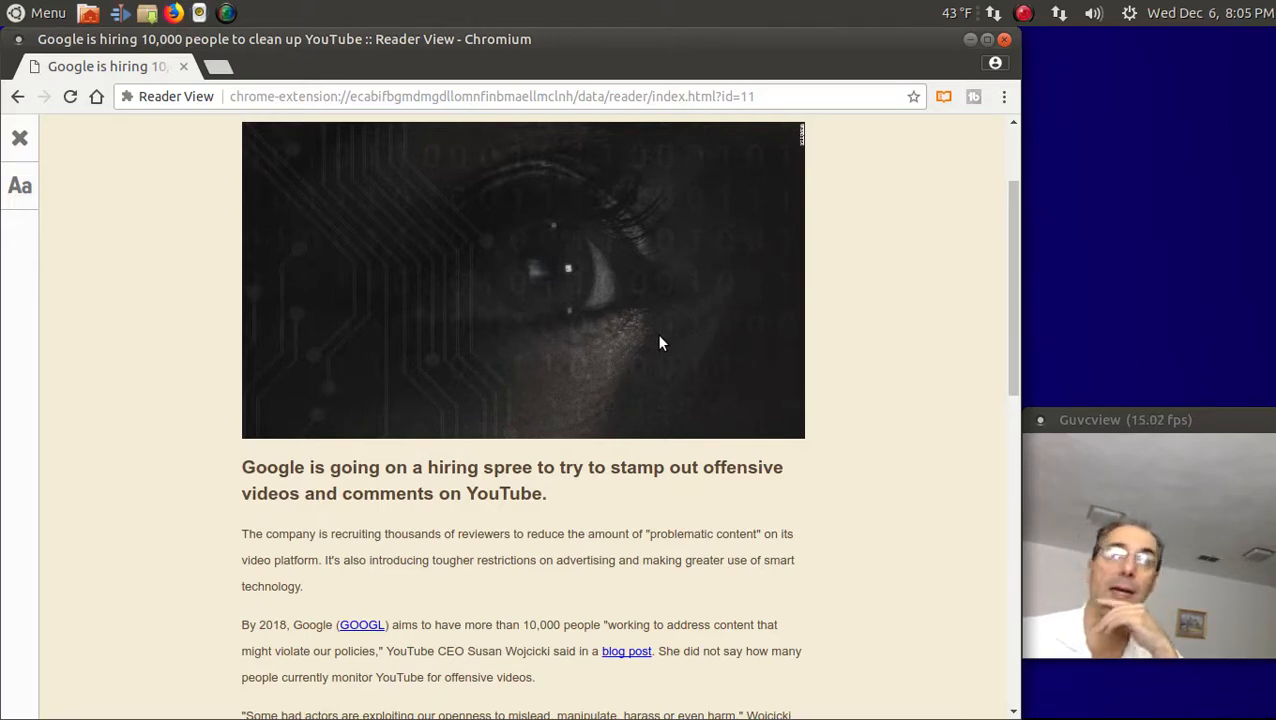
mouse_move(893, 453)
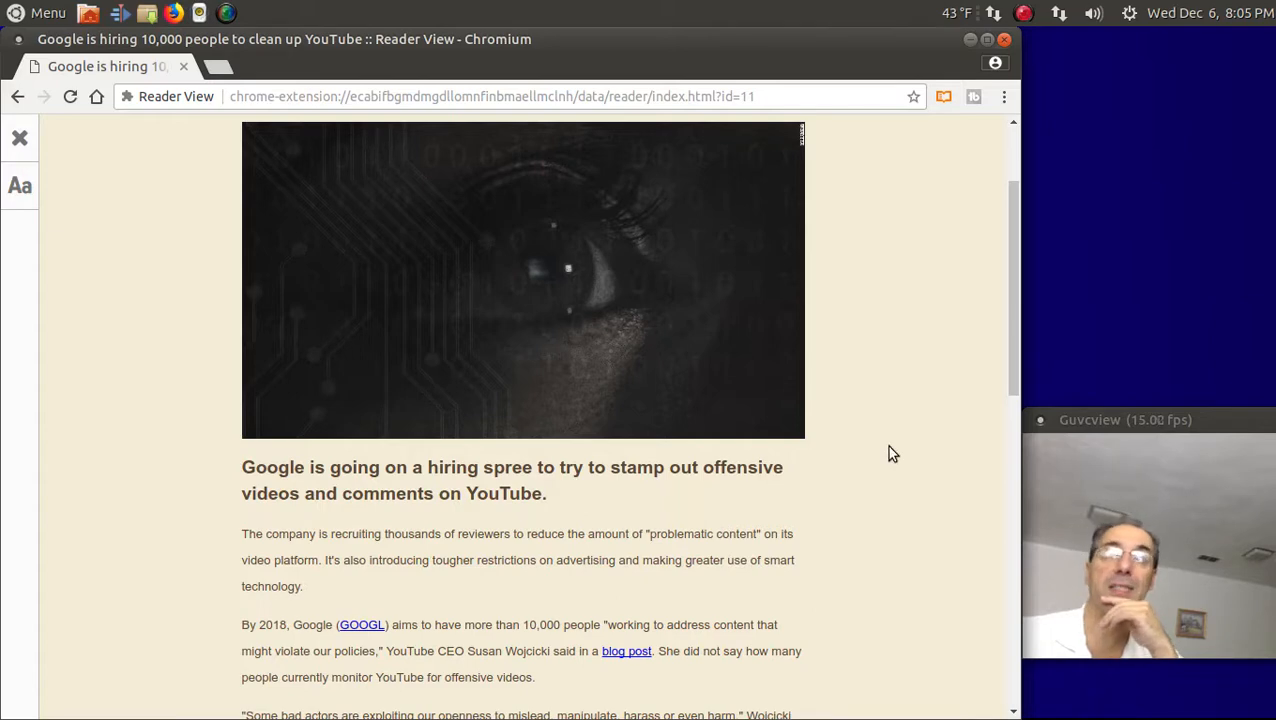
scroll("down", 3)
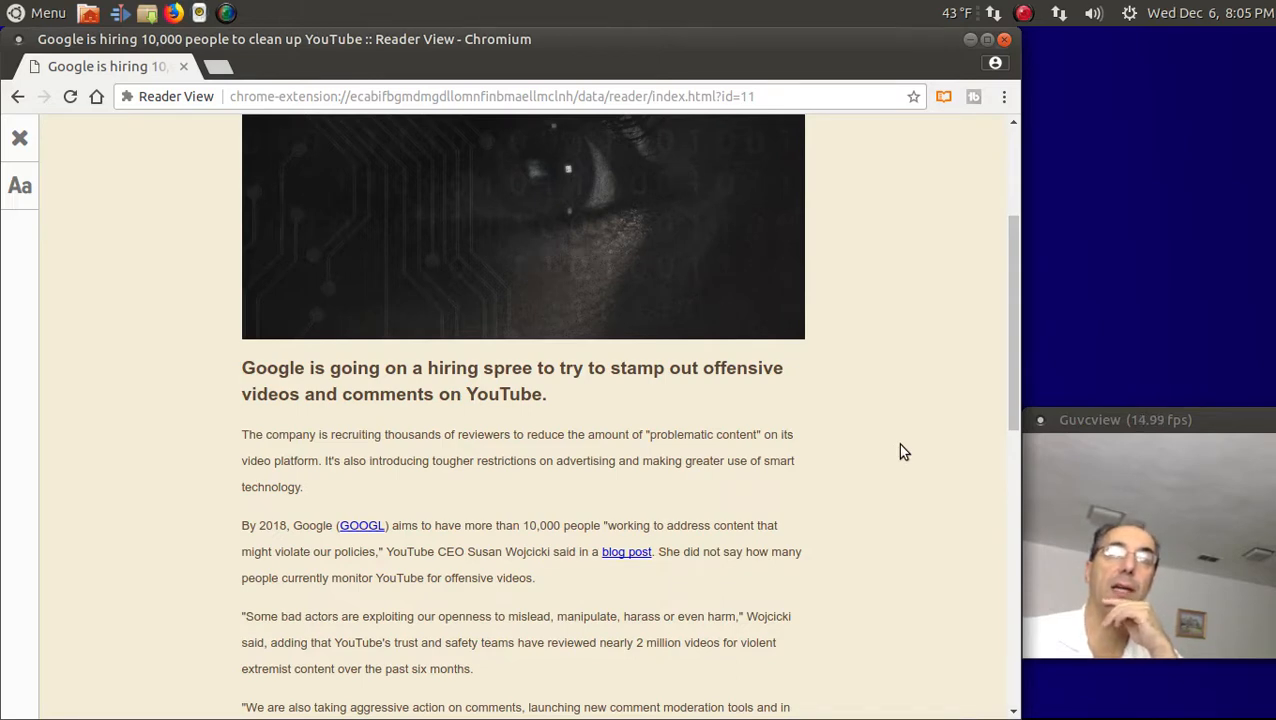
scroll("down", 3)
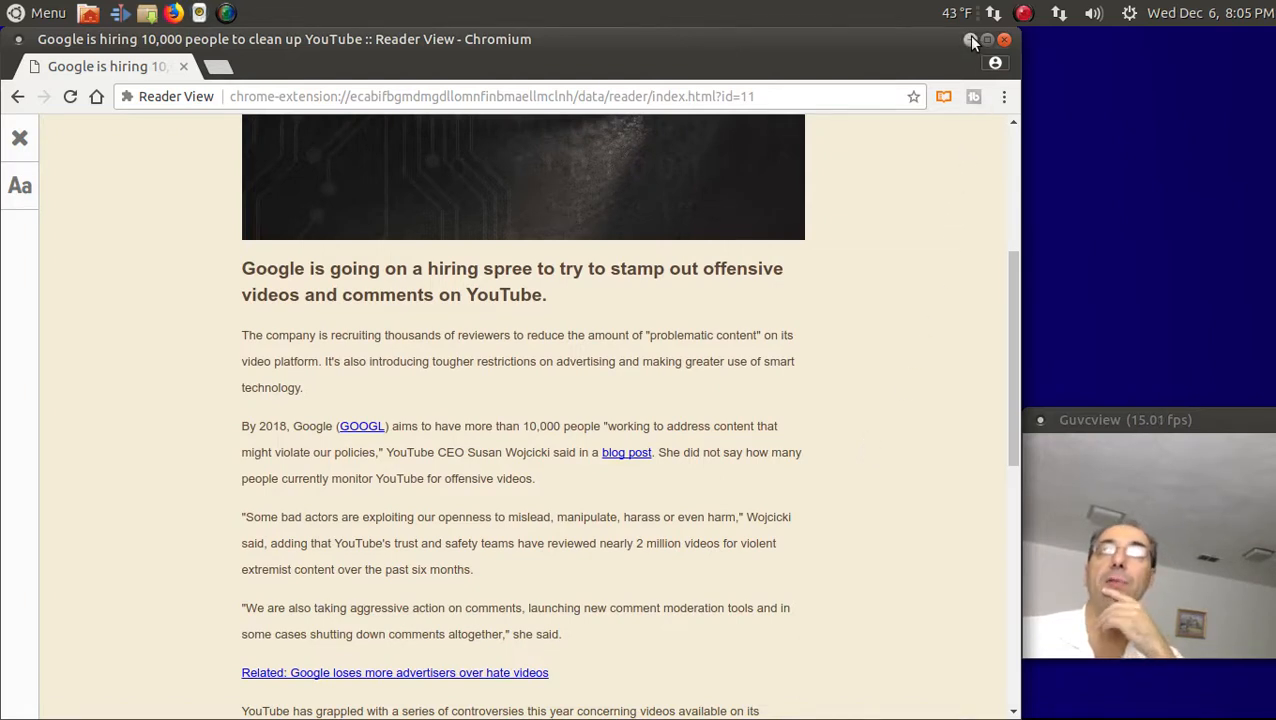
left_click(1004, 40)
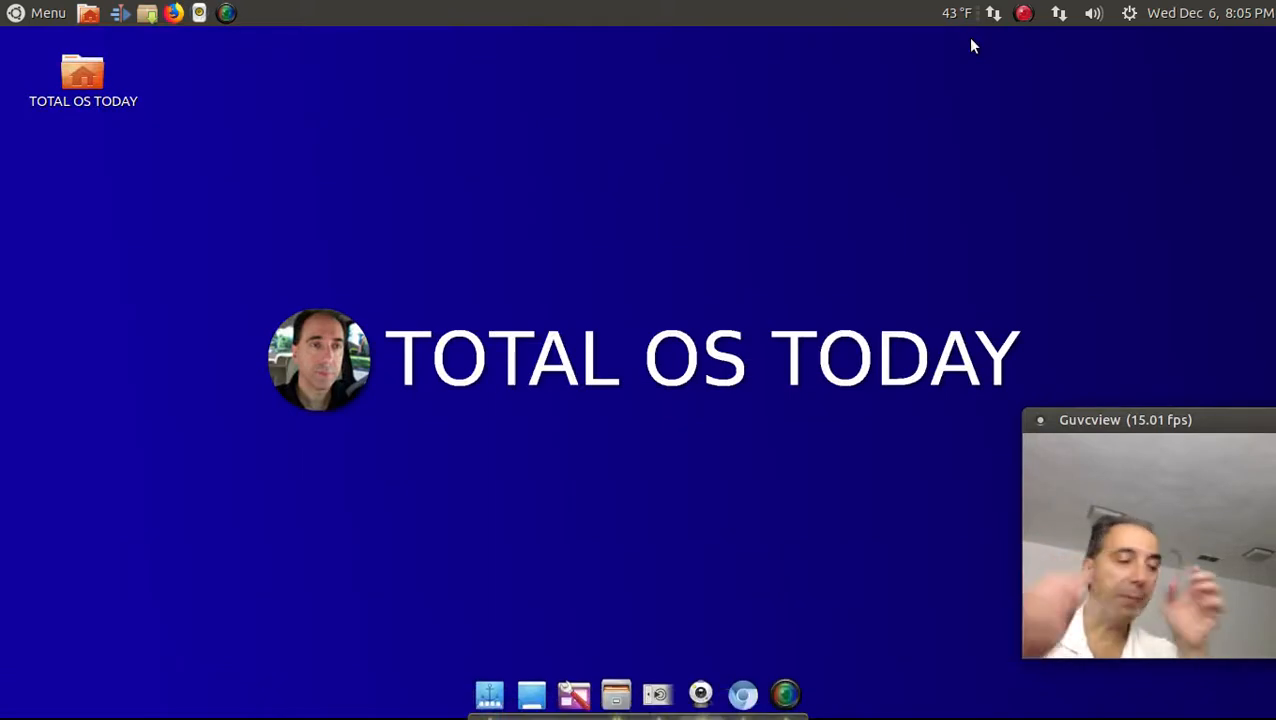